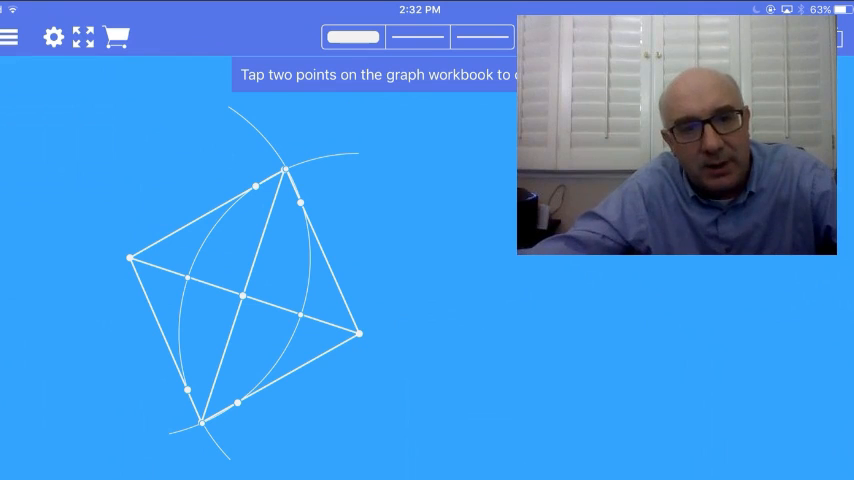
click(298, 370)
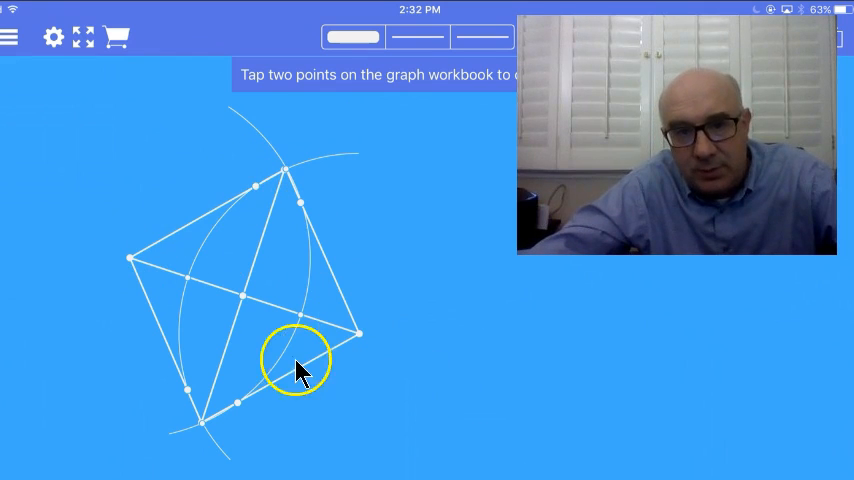
drag(300, 365, 248, 285)
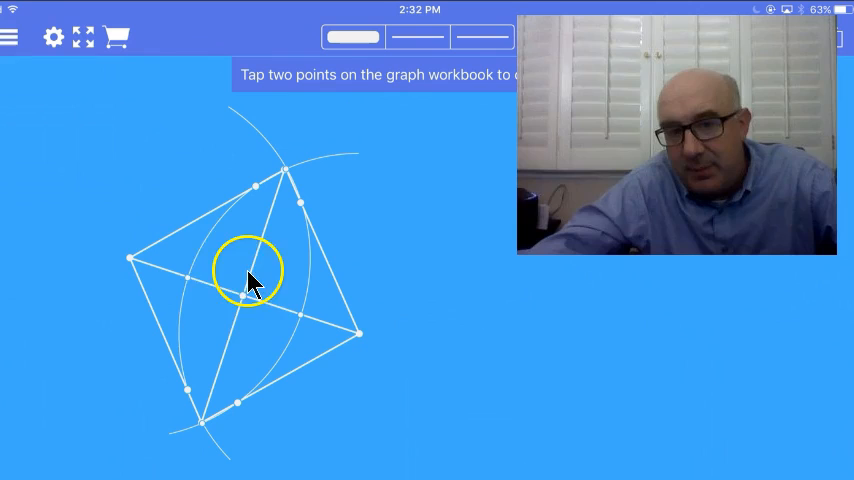